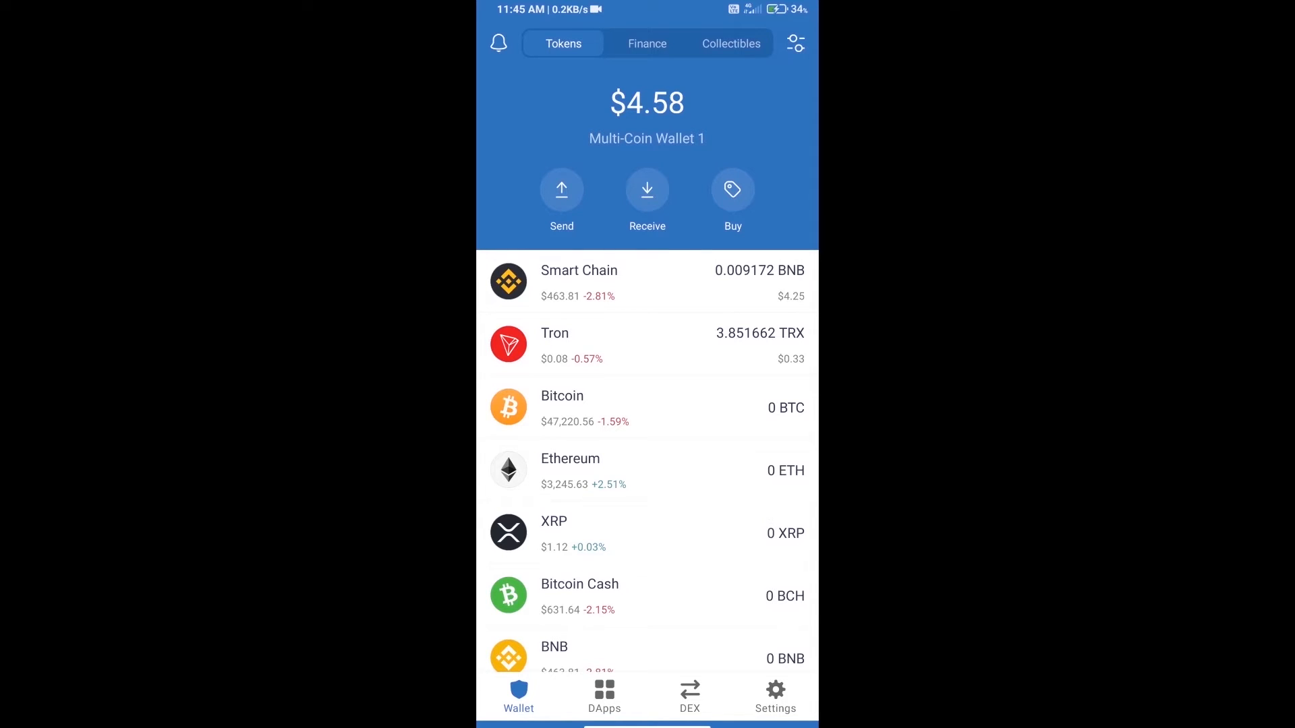
Search the wallet's coin list for BNB, then return to the wallet home
click(732, 188)
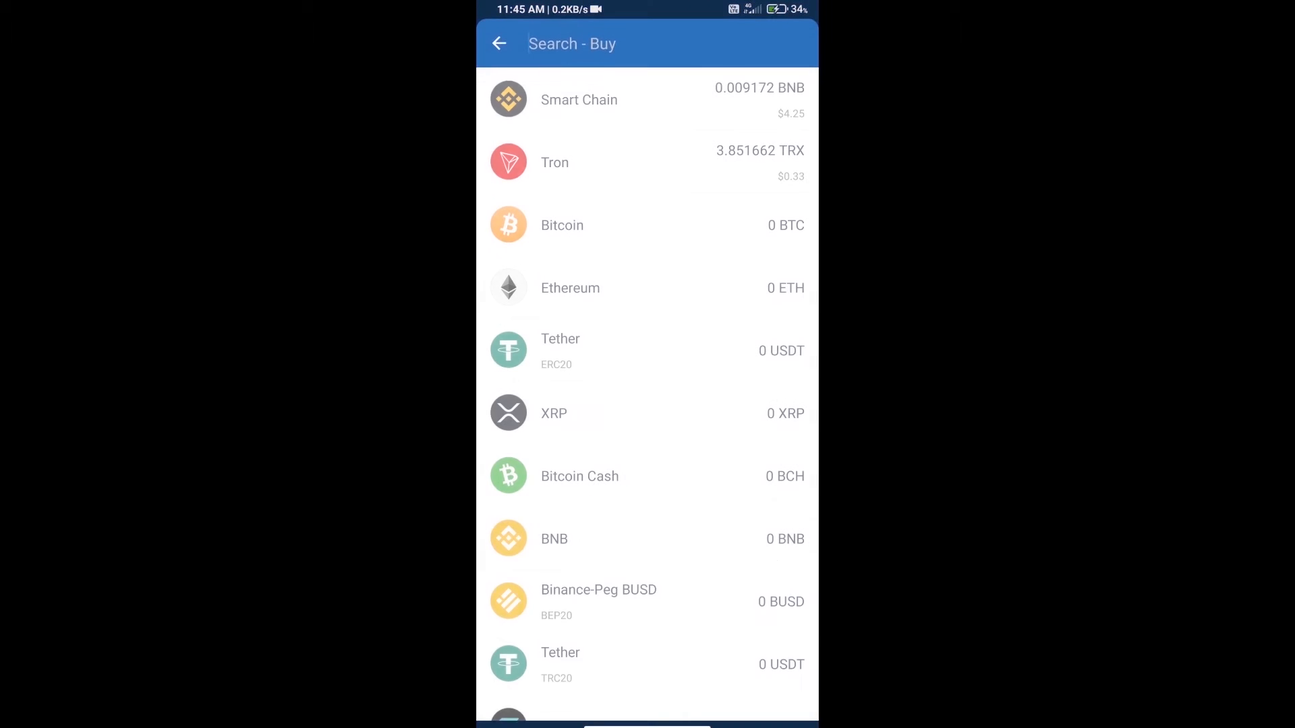
click(571, 44)
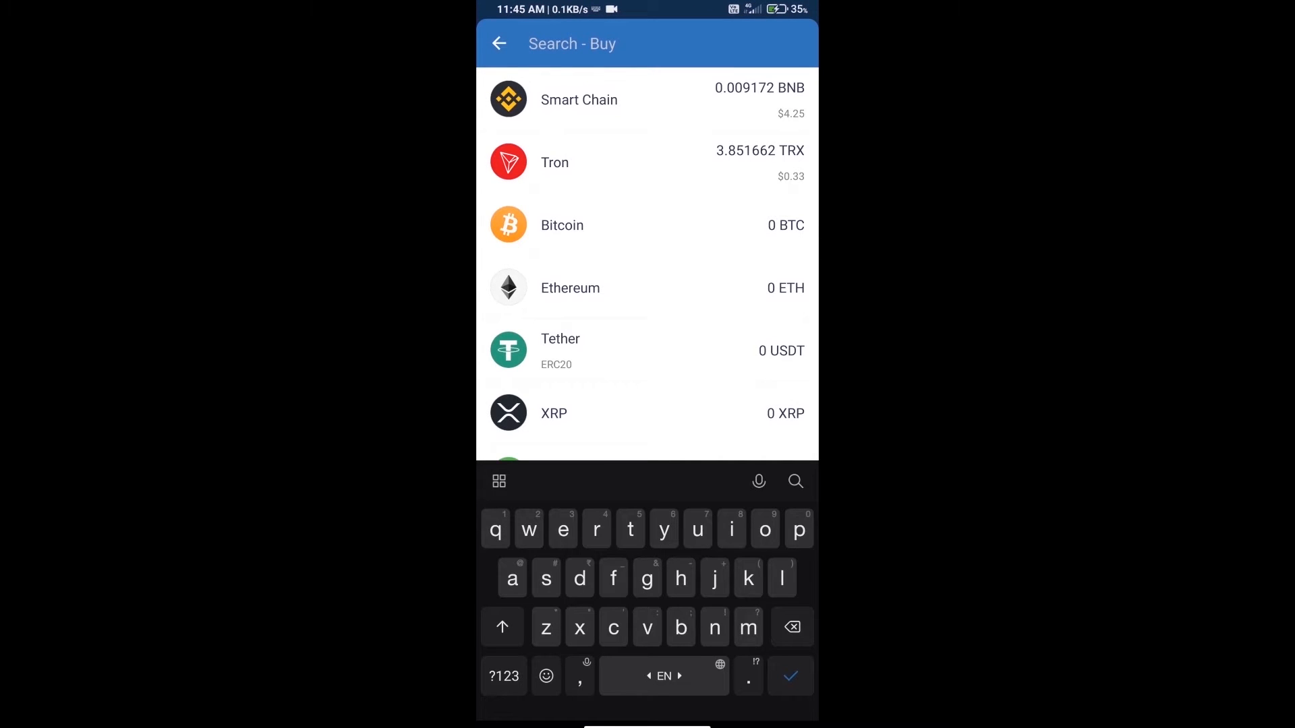
text(bnb)
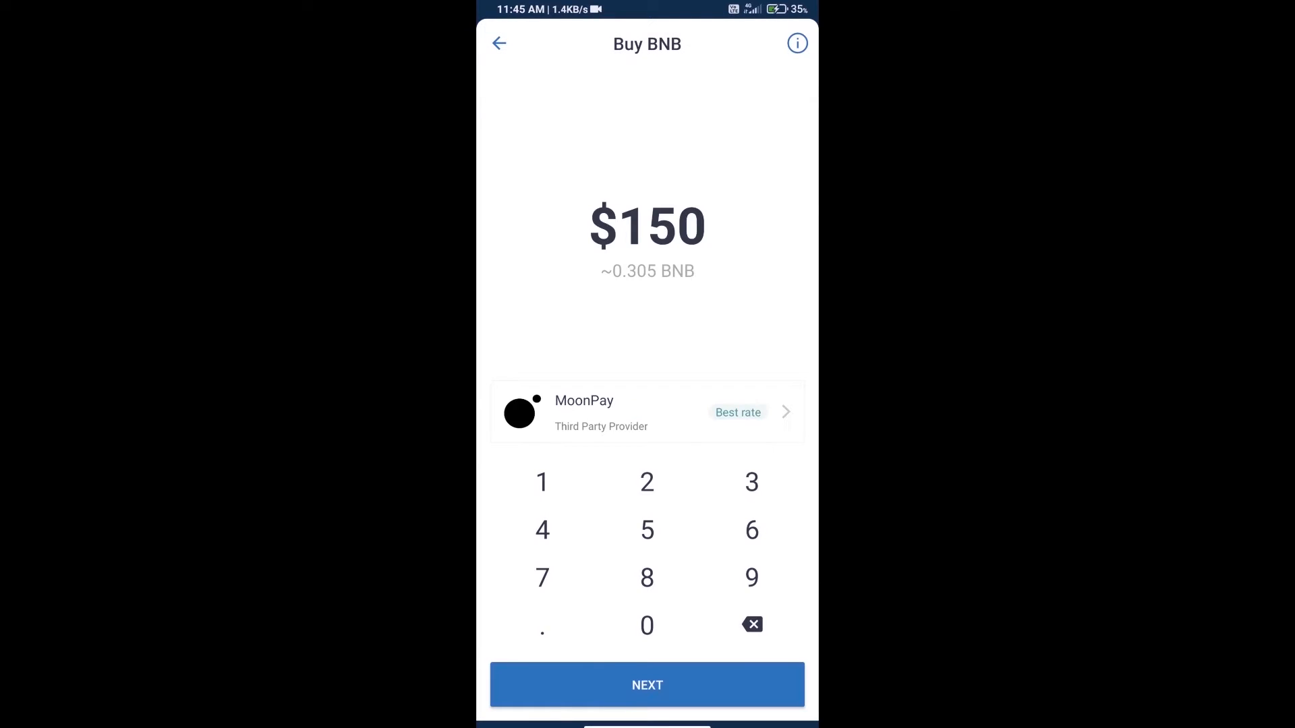
click(750, 624)
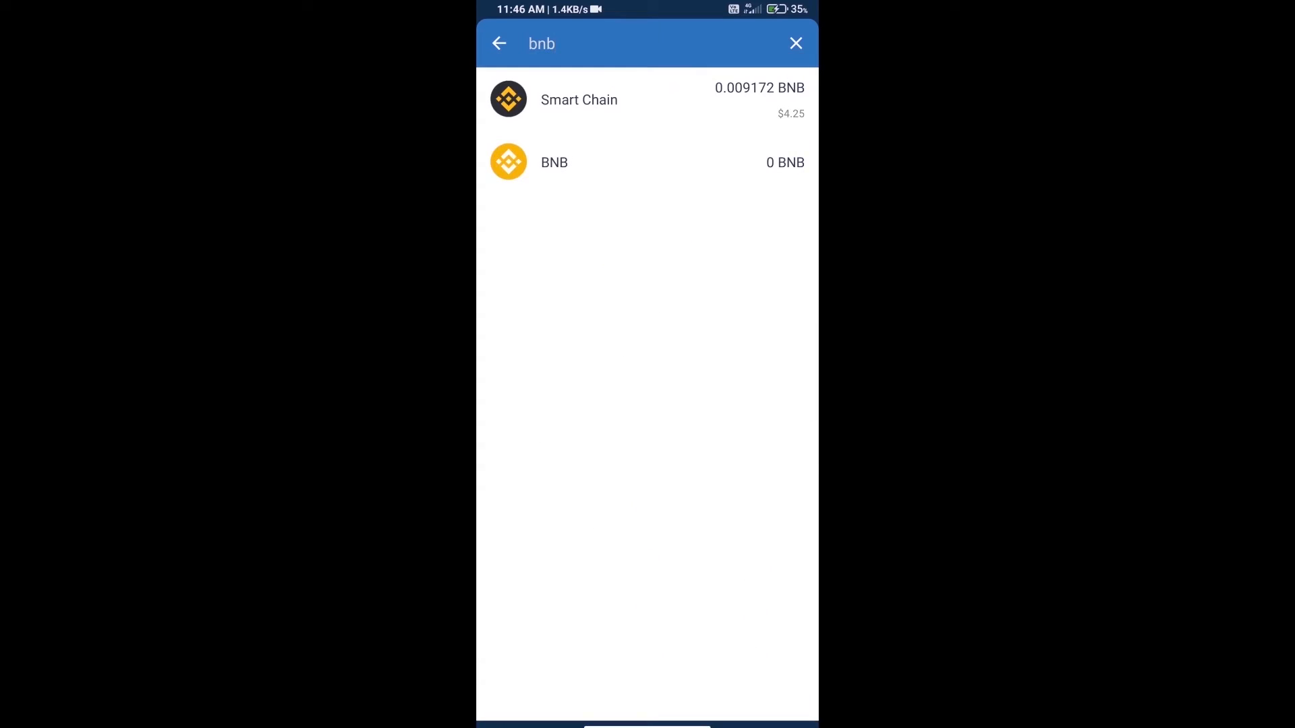
click(795, 43)
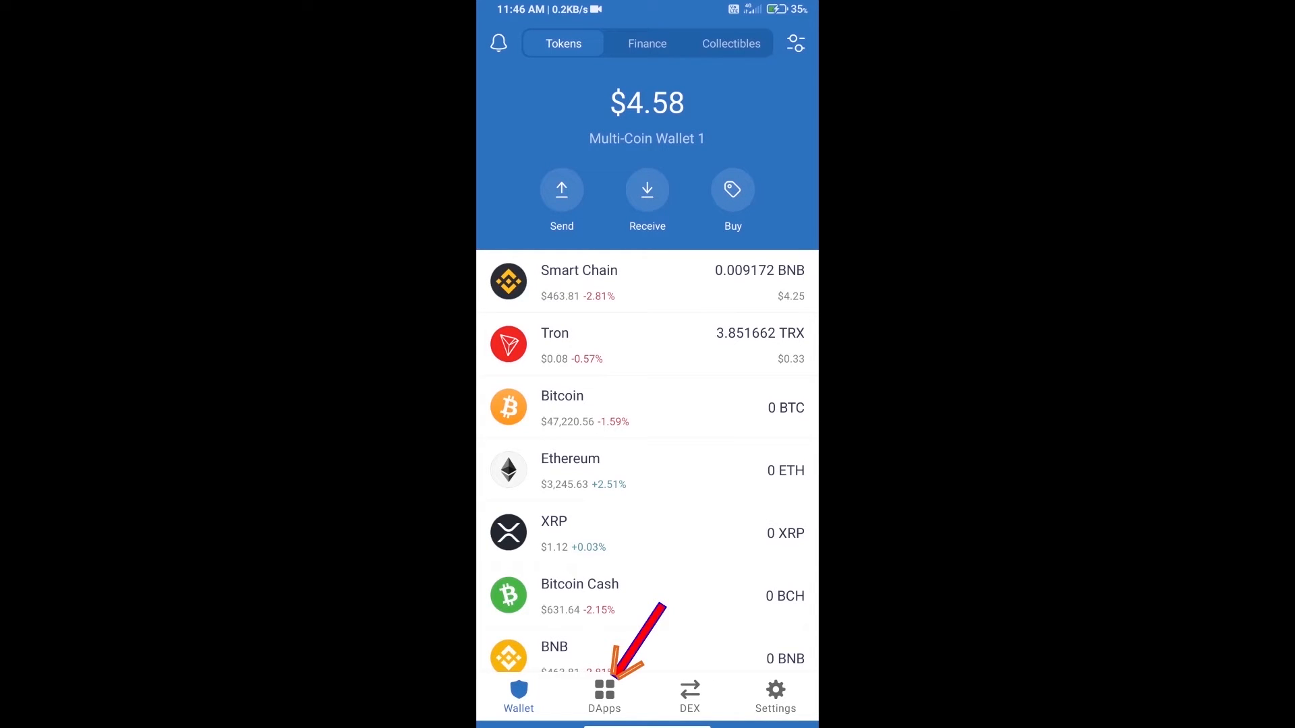
Open PancakeSwap from the DApps history and connect it with Trust Wallet
click(603, 696)
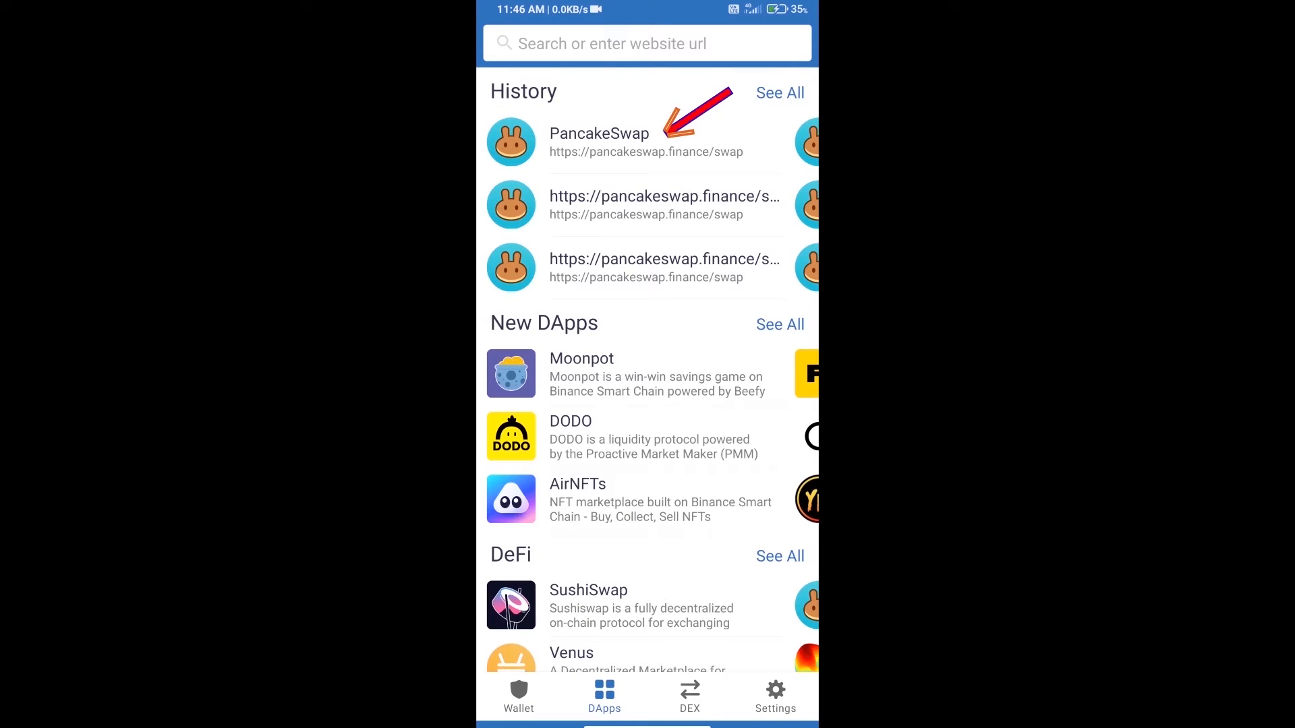
click(599, 142)
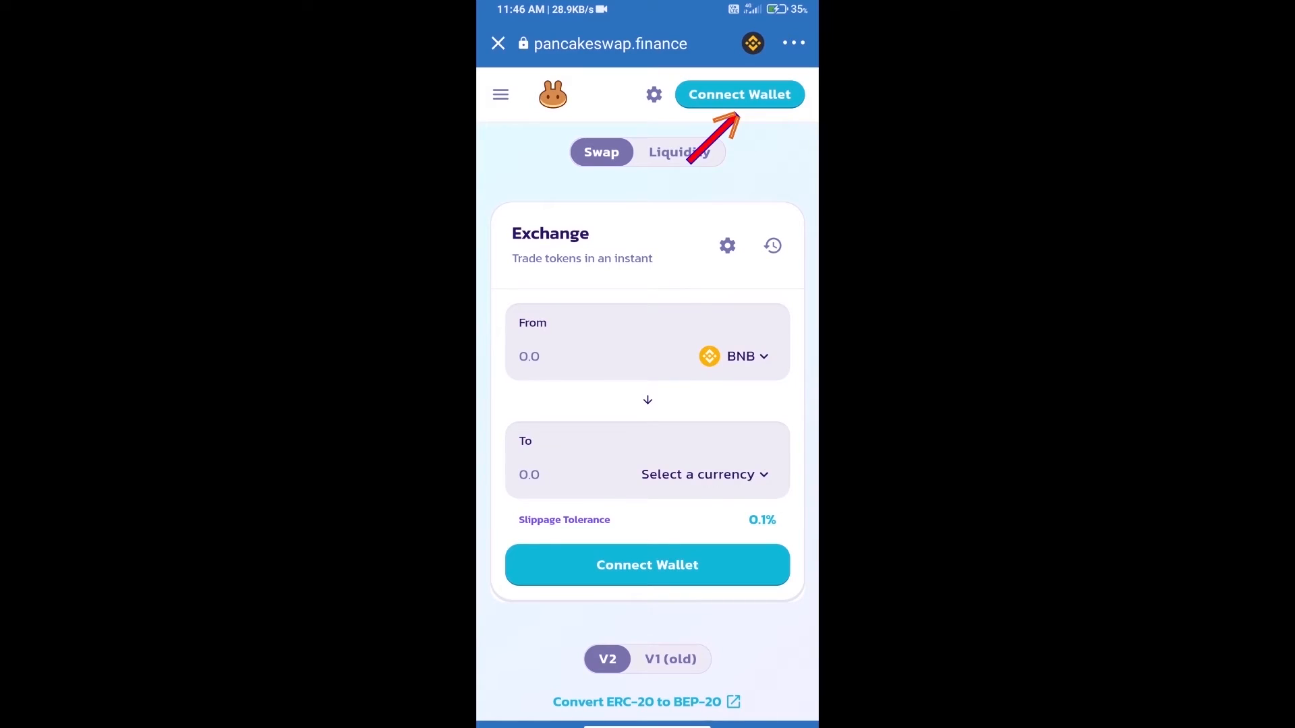
click(738, 94)
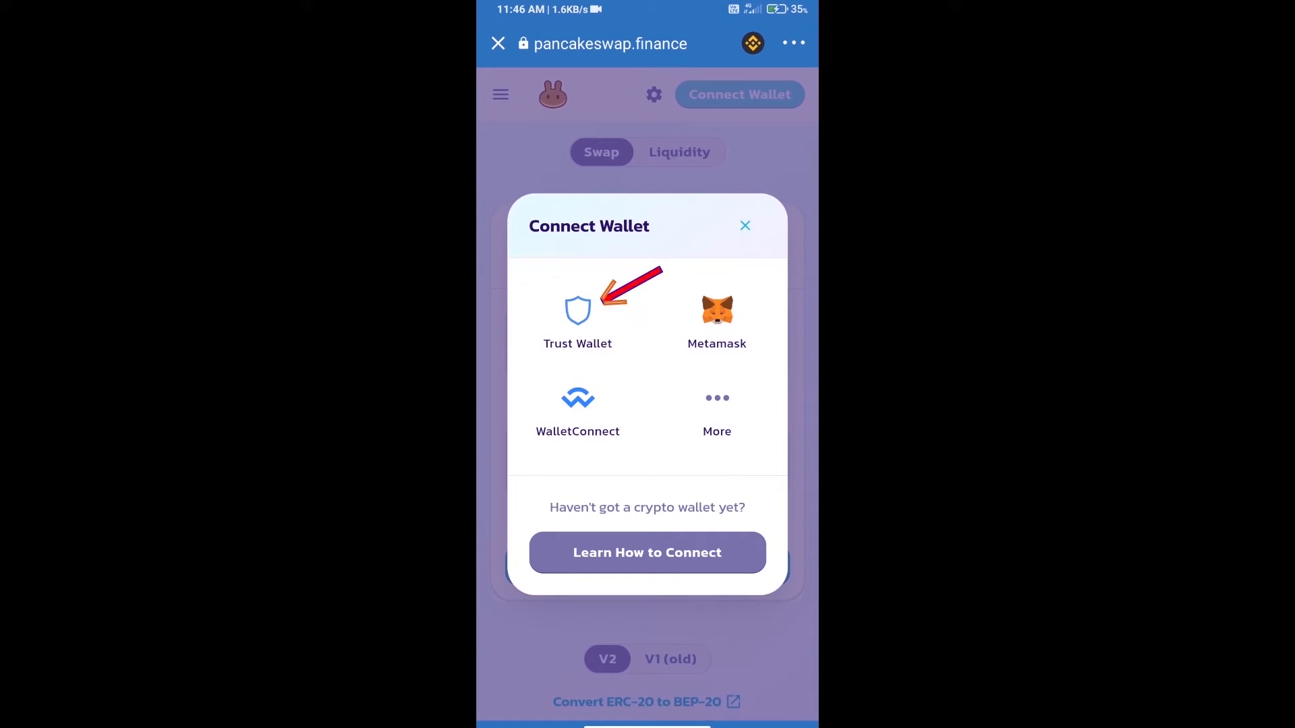
click(577, 312)
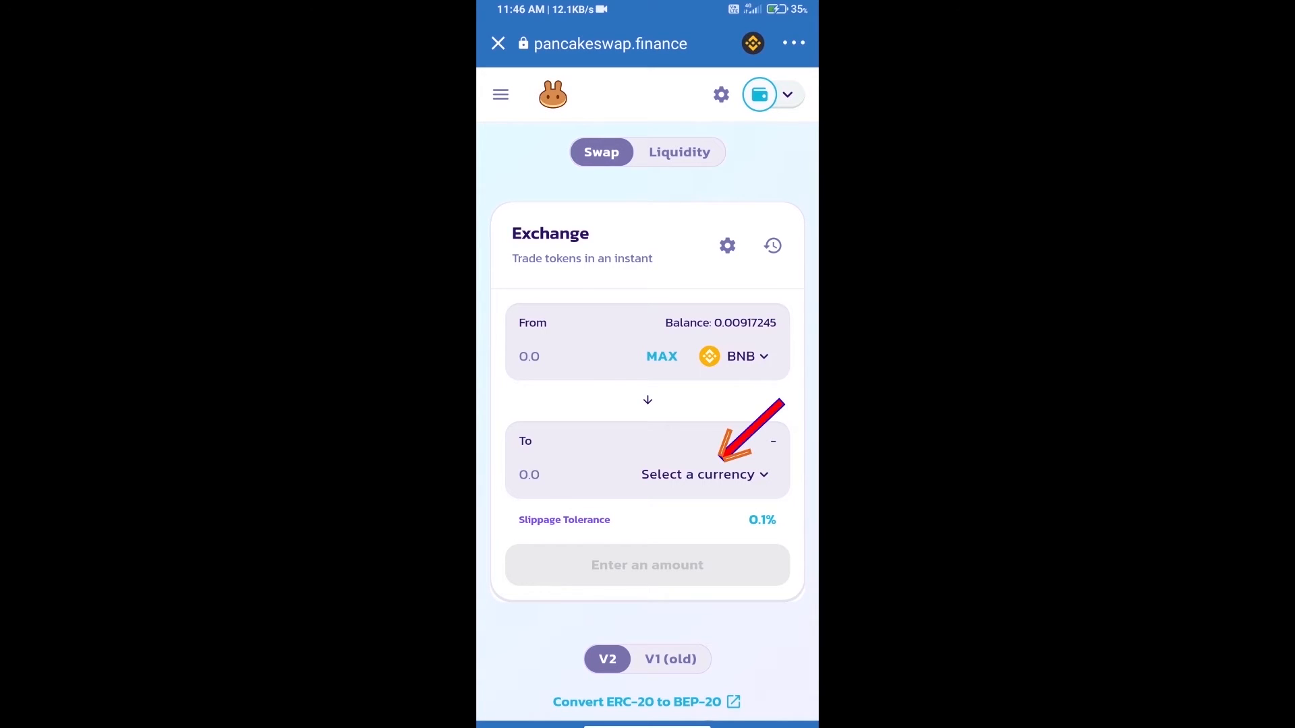
Paste the STKD contract address from CoinMarketCap into the token-to-receive search
click(696, 475)
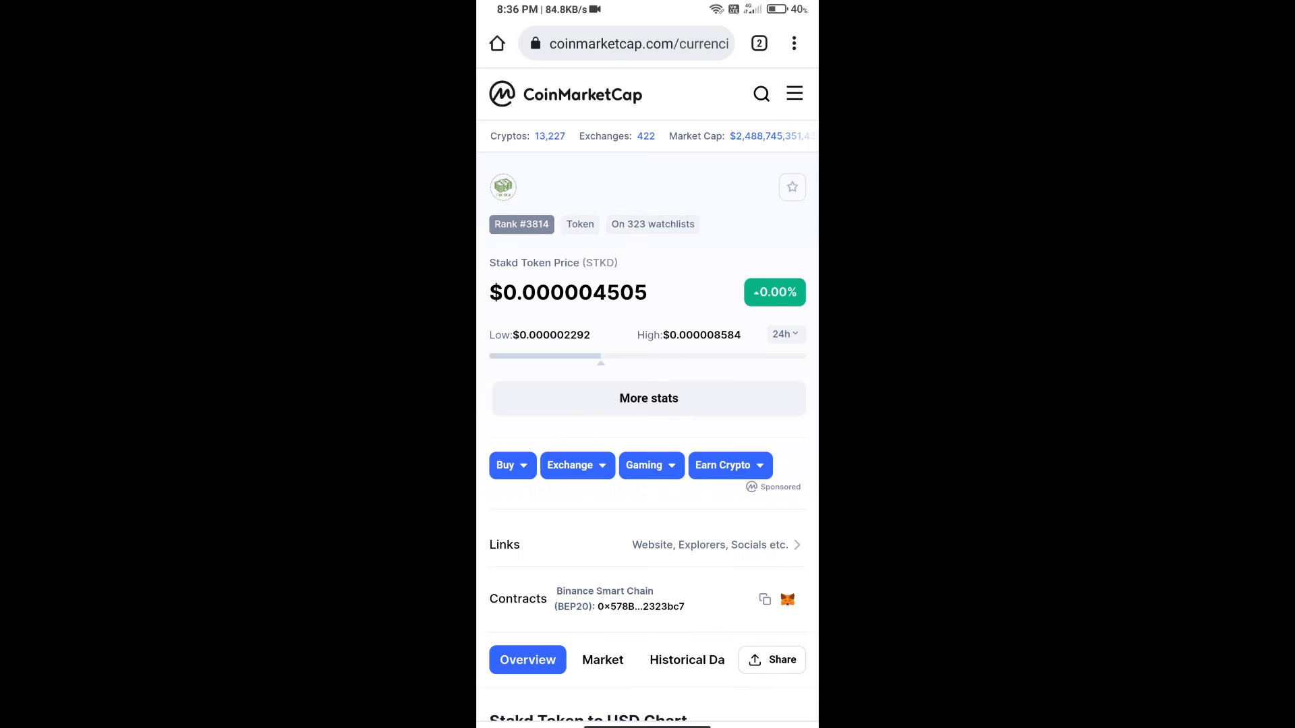
click(764, 599)
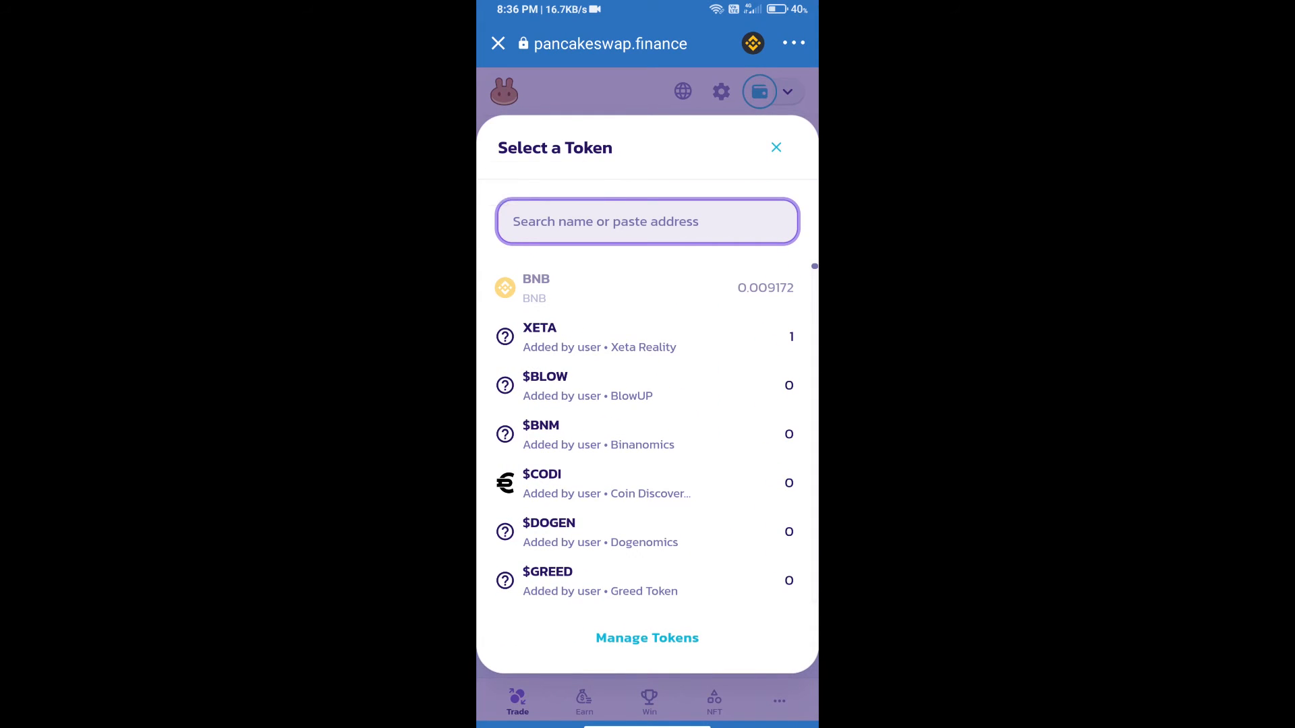
text(2A12D2c661cD4Abfb8E98670acD7B2323bc7)
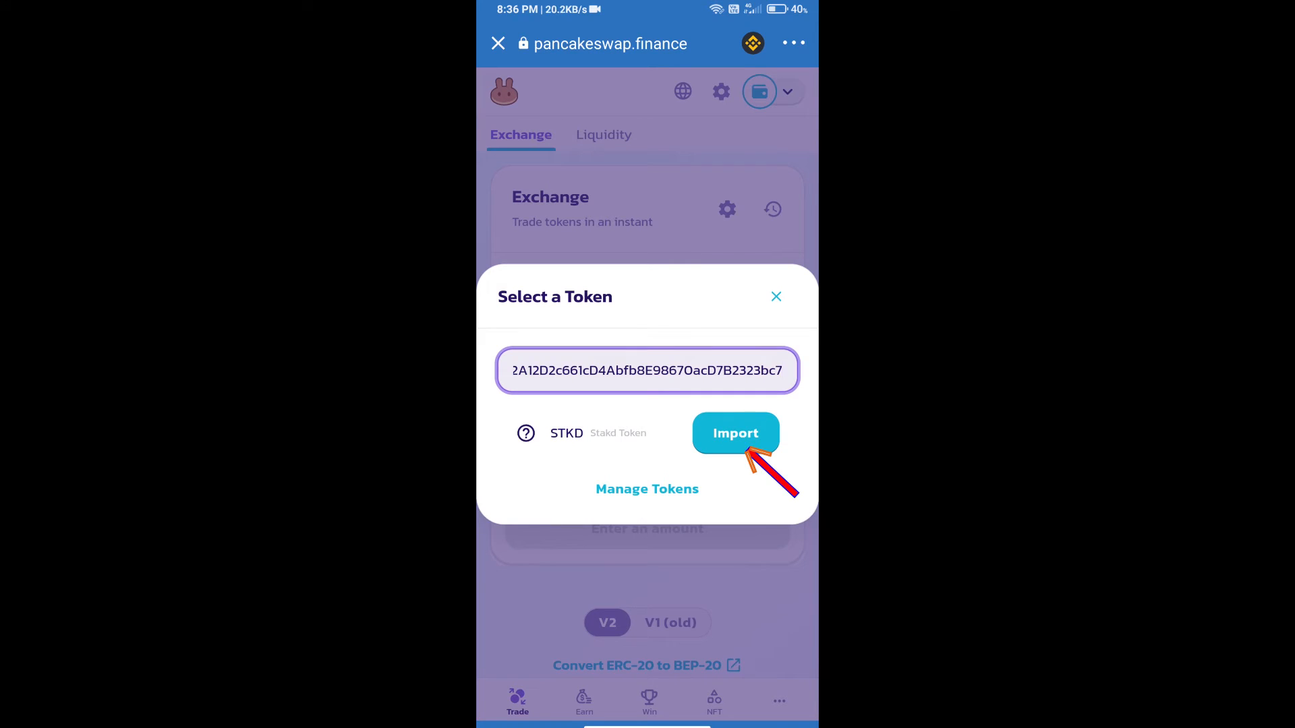
Import the STKD token, acknowledging the unknown-token risk
click(735, 434)
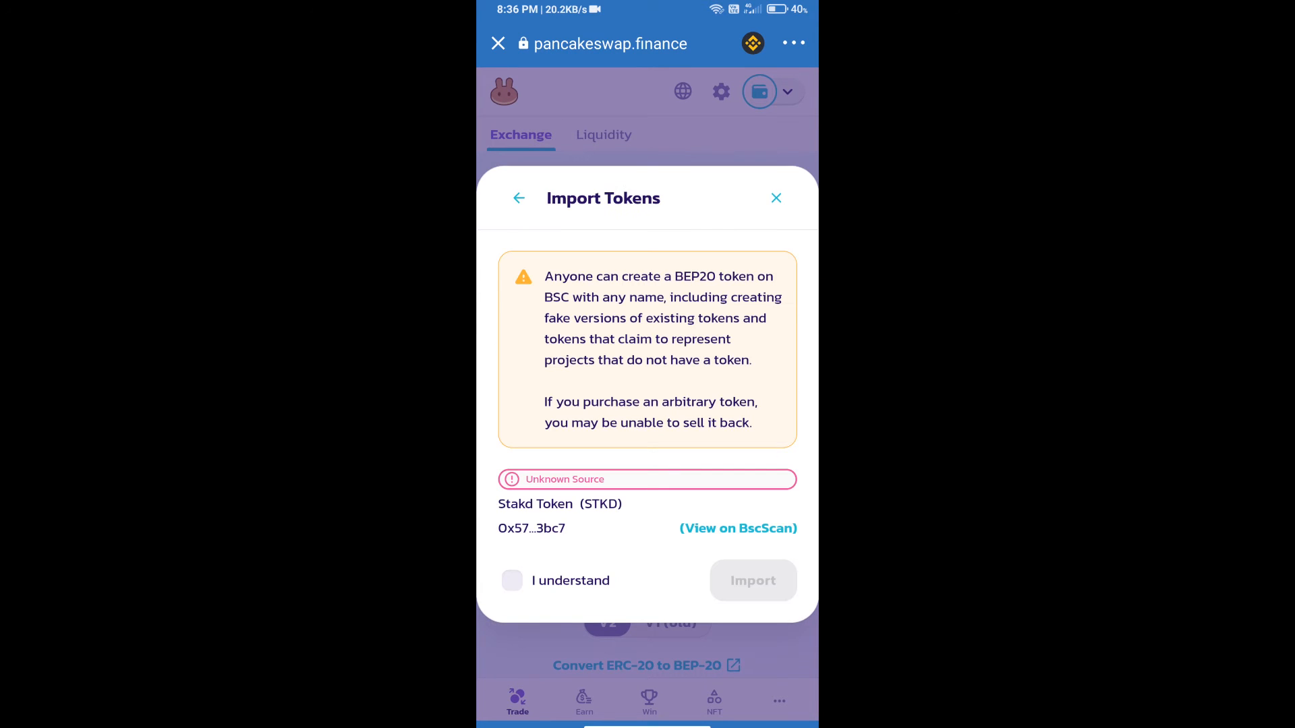
click(511, 581)
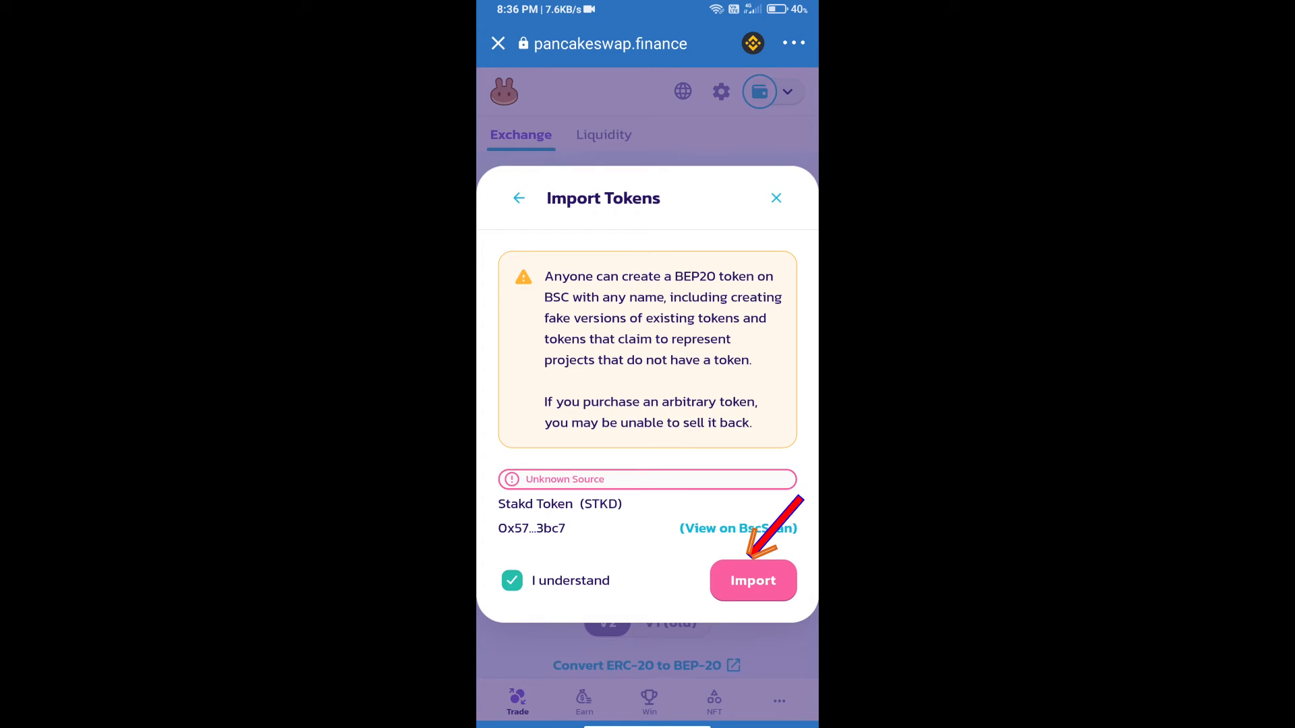
click(751, 581)
text(10)
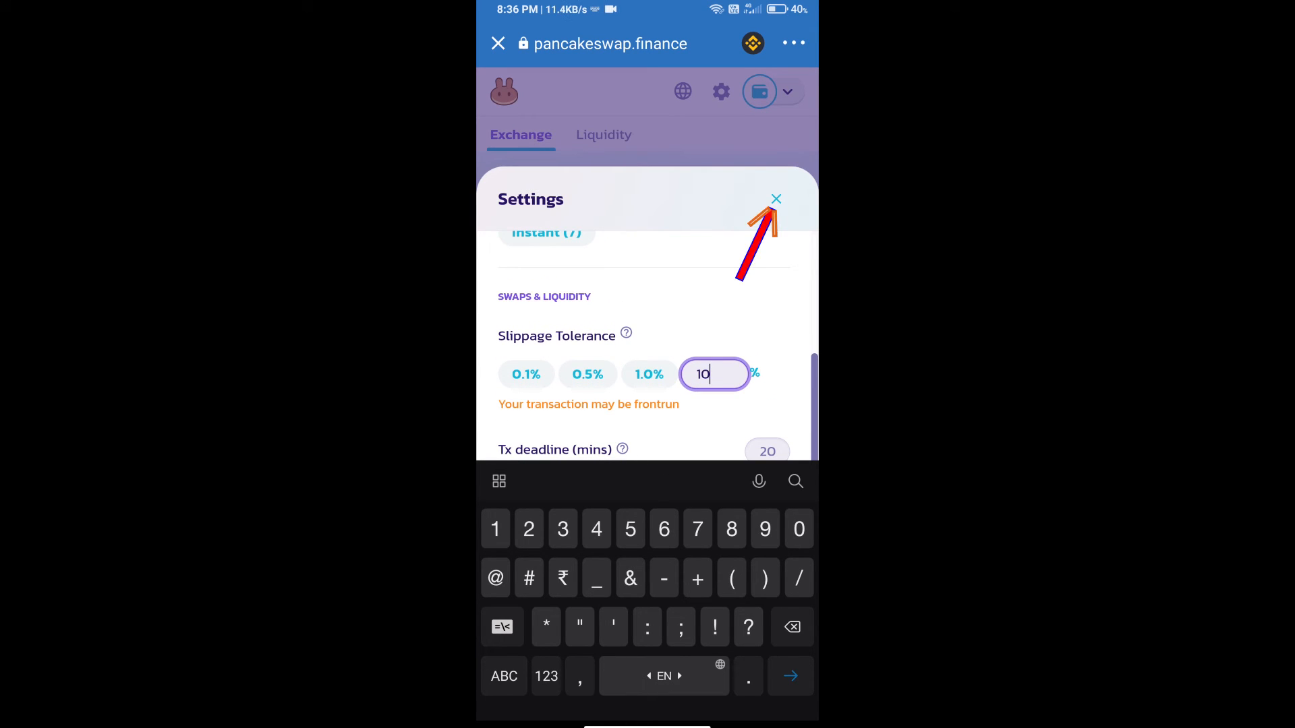
Set 1000 STKD as the amount to receive and confirm the BNB swap
click(773, 199)
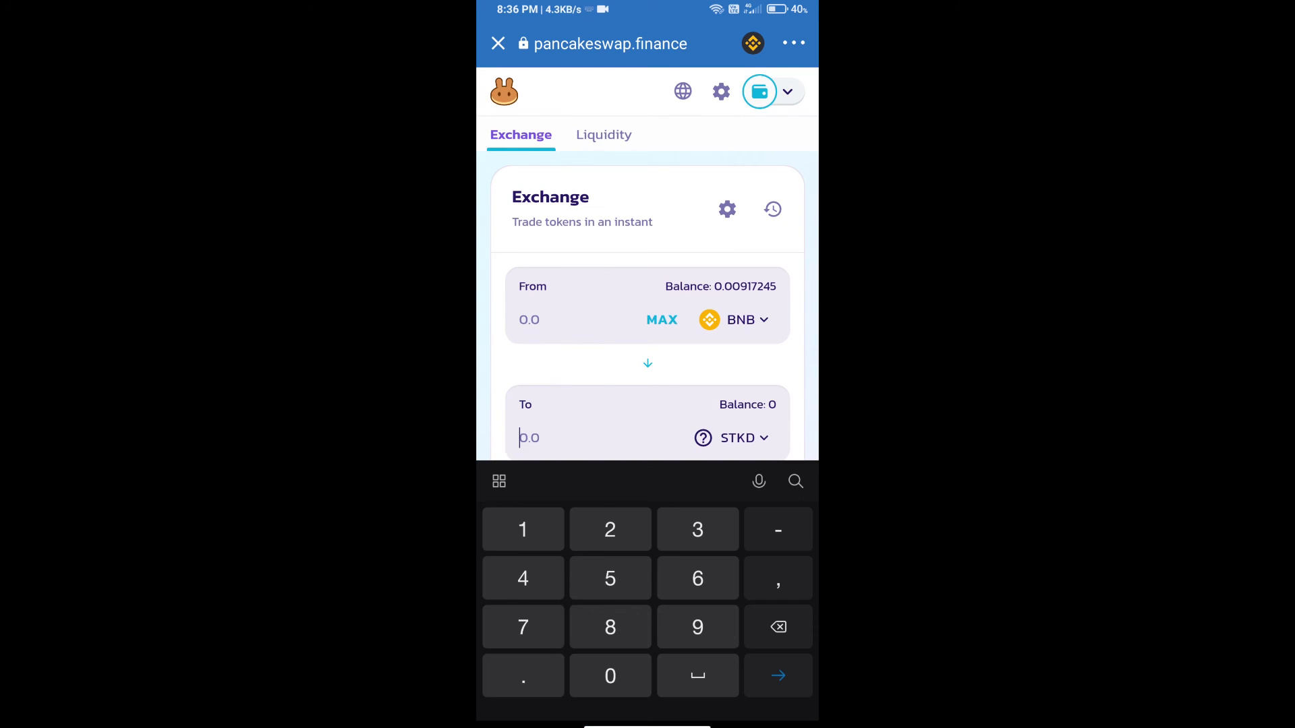
text(1000)
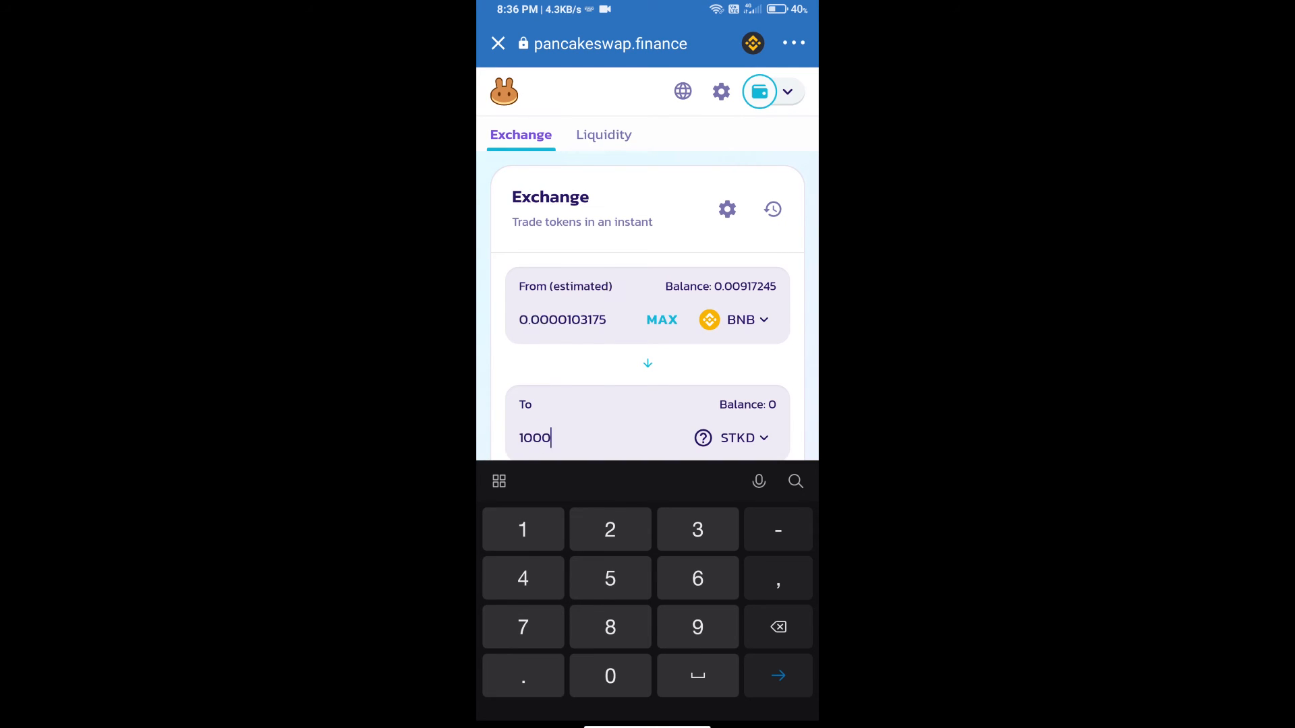
scroll(down, 3)
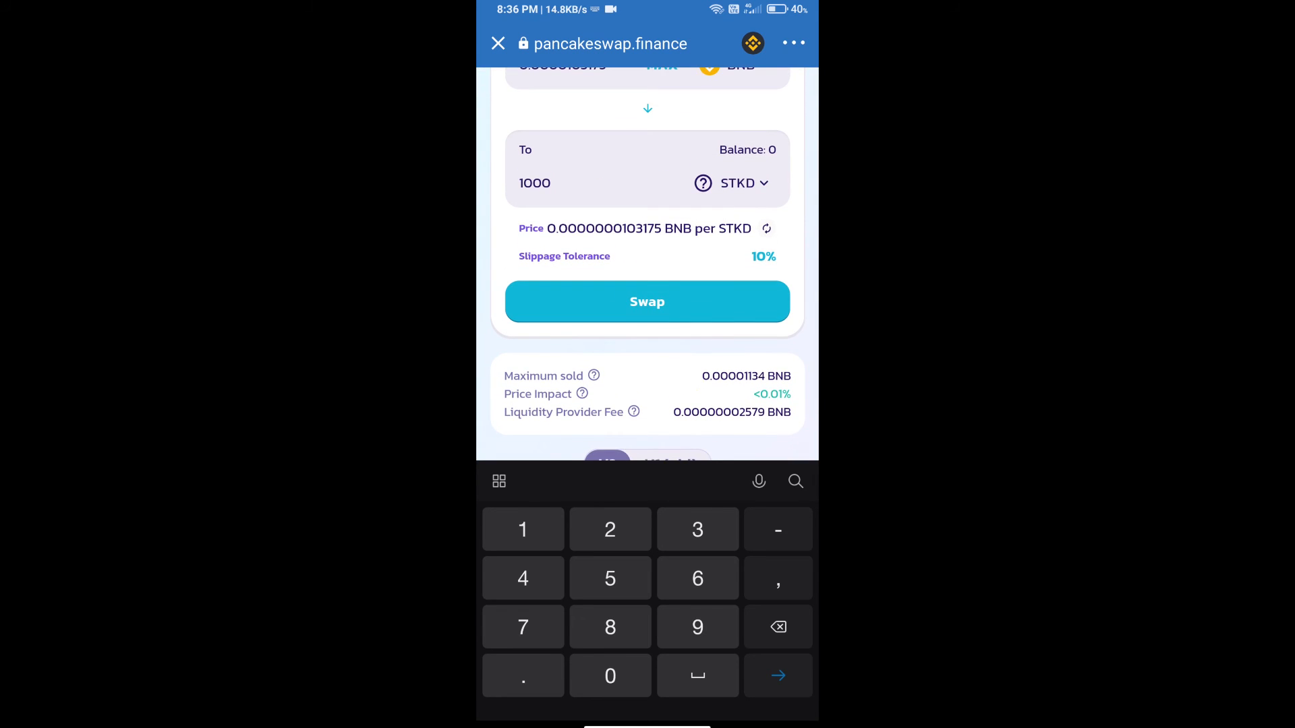
click(647, 302)
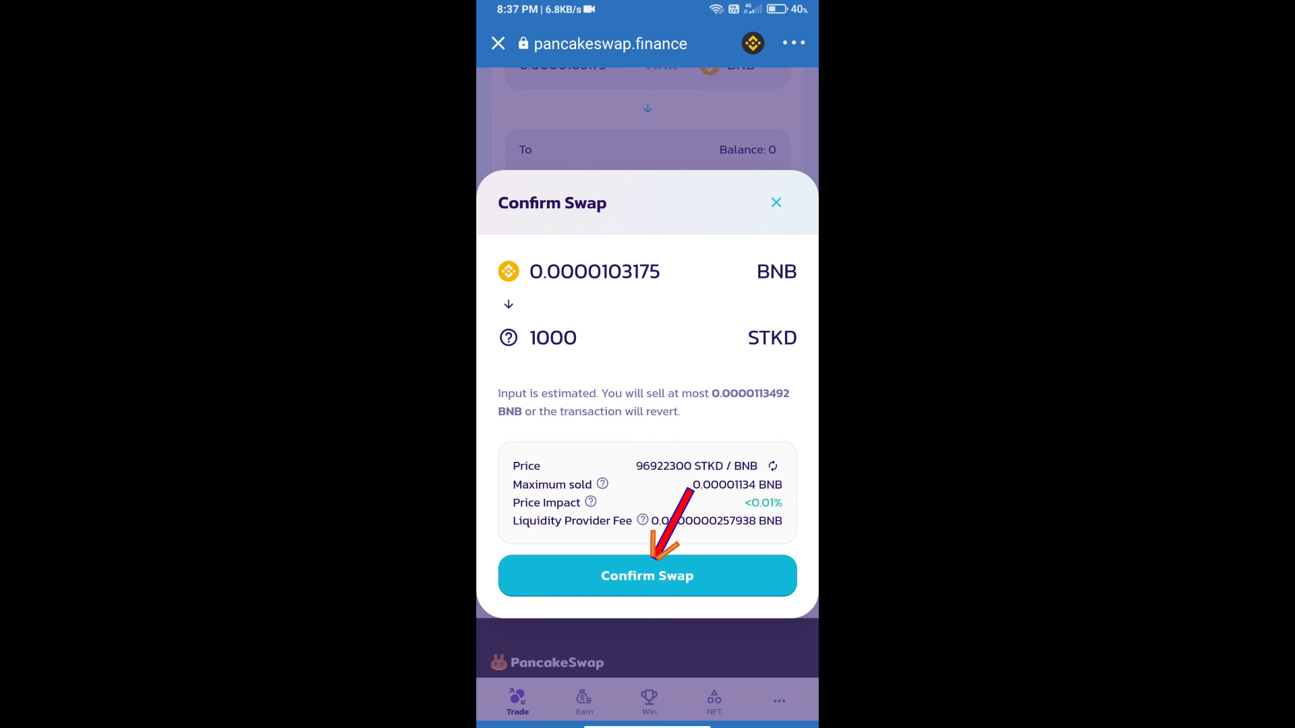
click(646, 575)
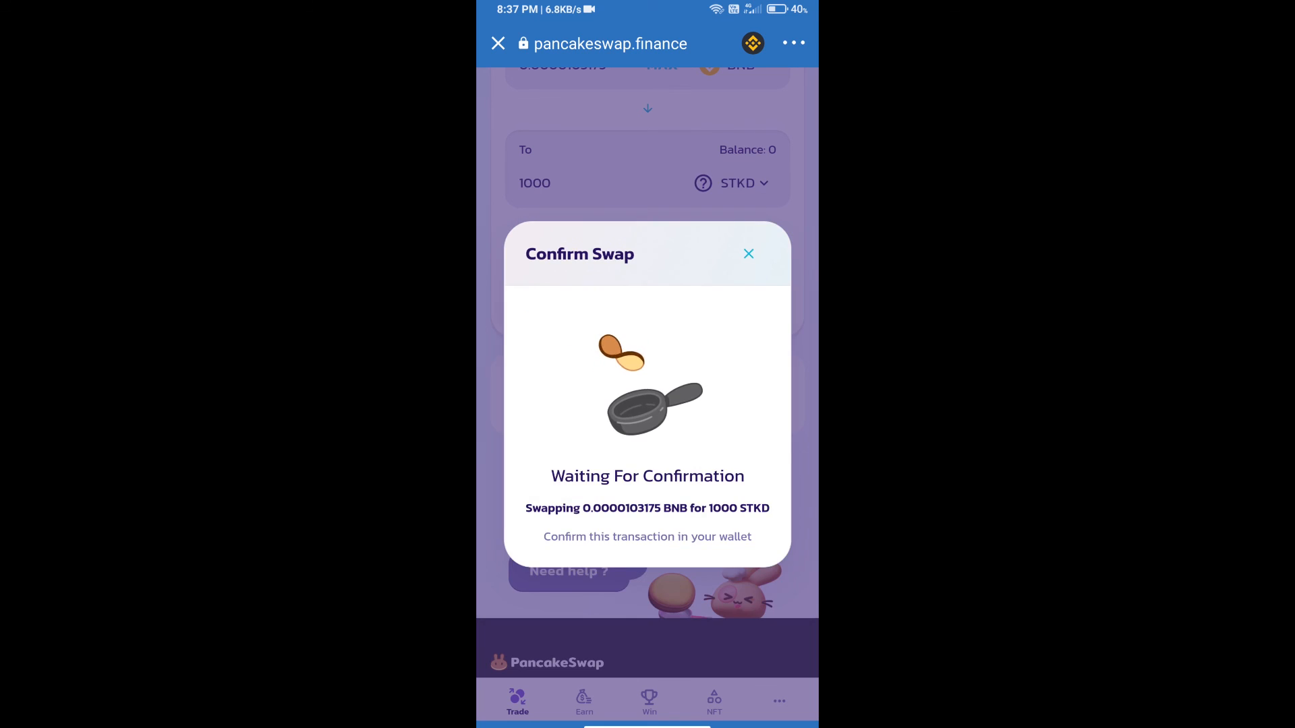